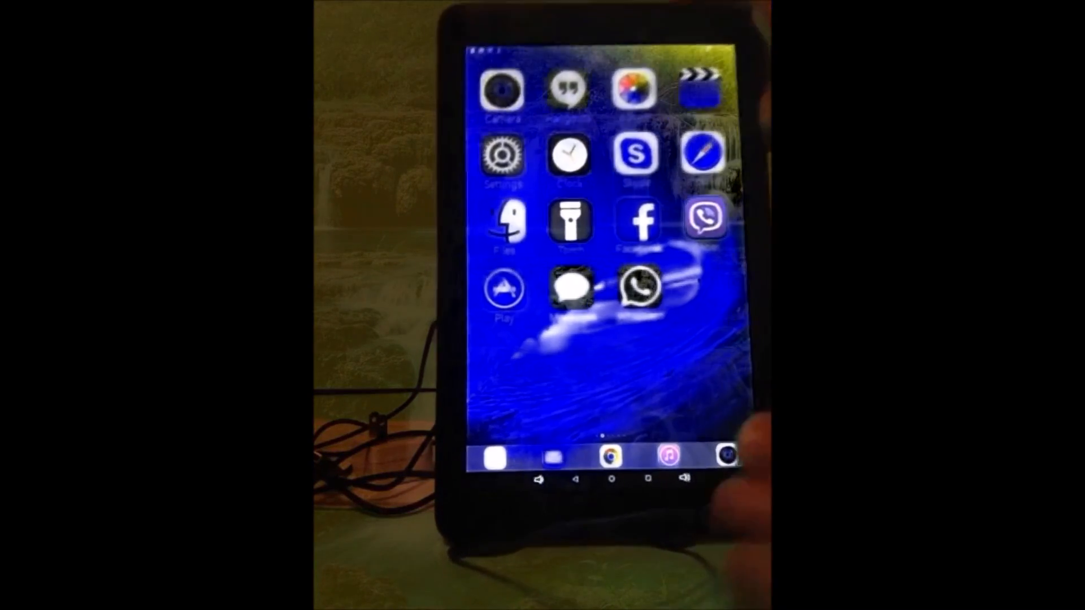
scroll("left", 3)
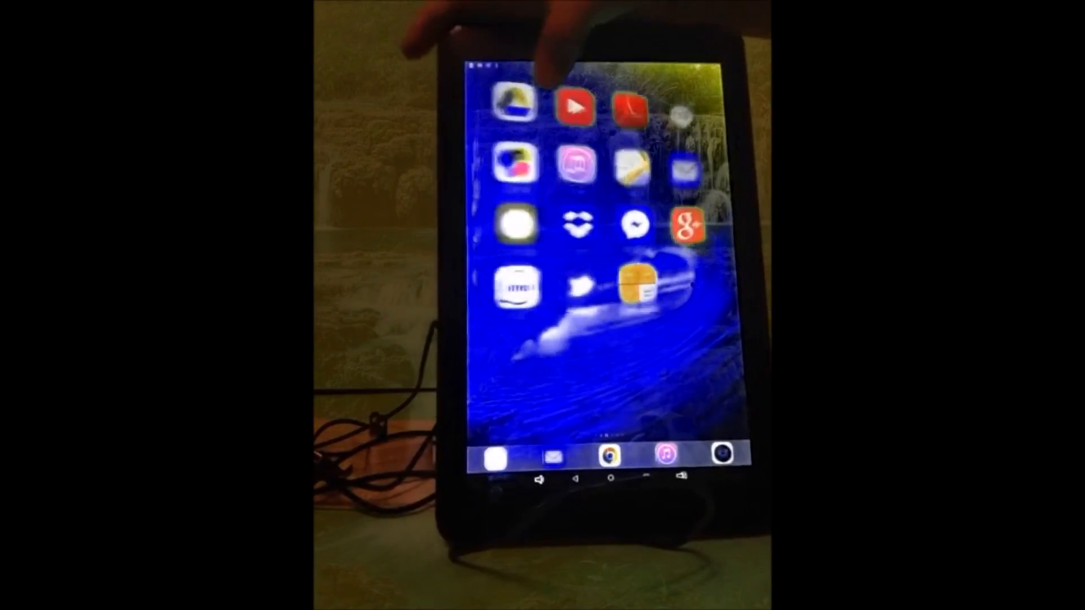
scroll("left", 3)
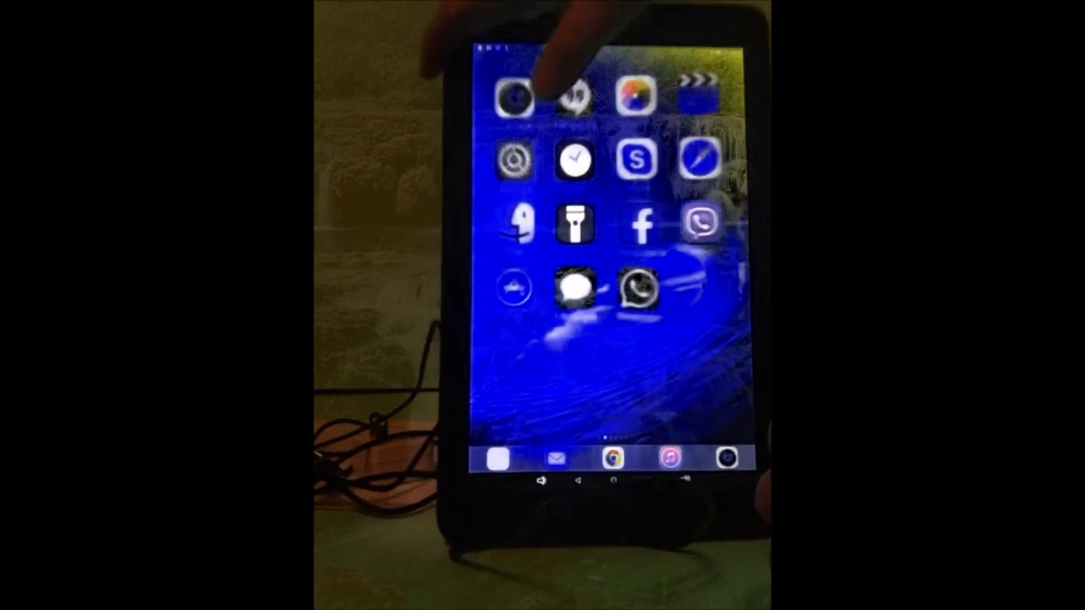